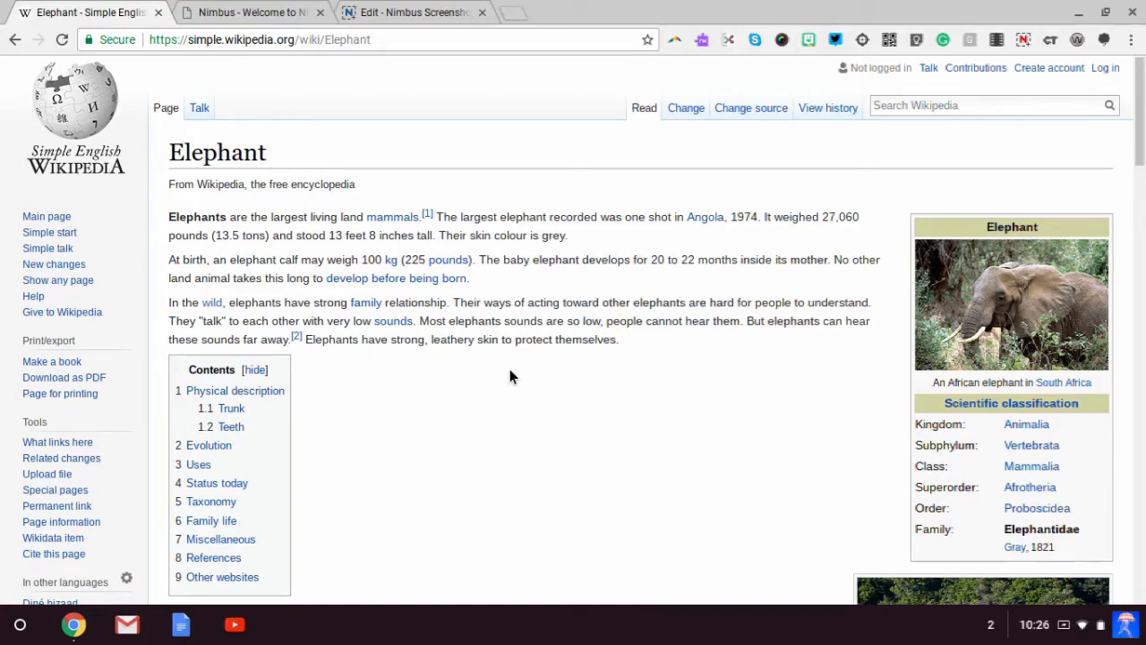
View the Elephant article through the screen magnifier with sidebar and opening text enlarged
left_click(627, 40)
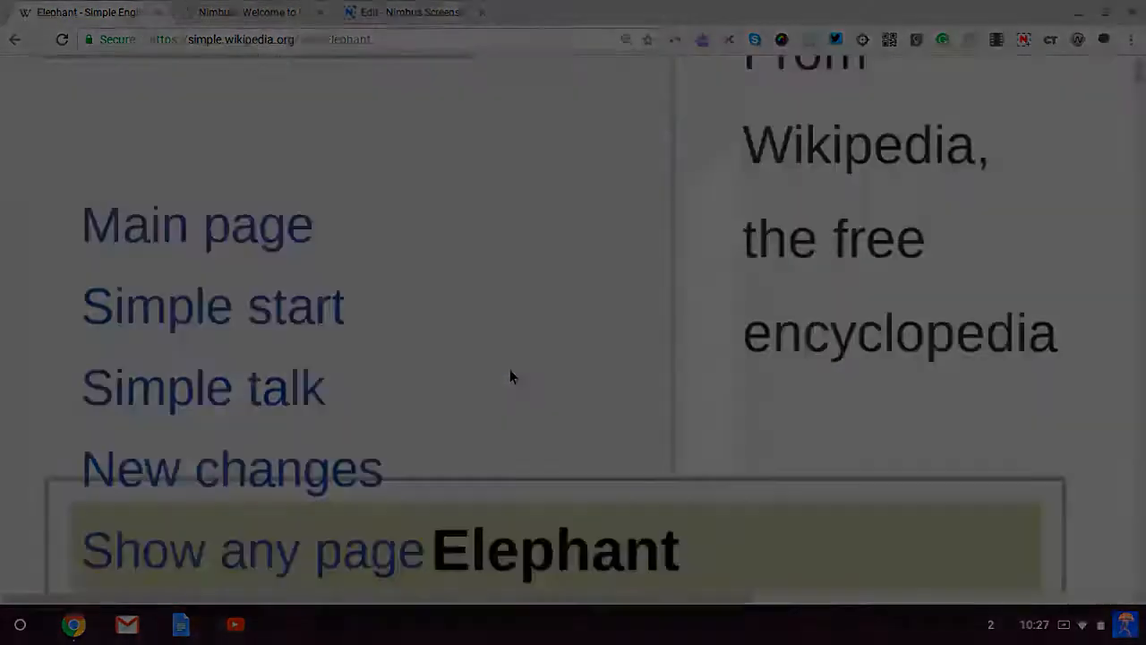
left_click(556, 548)
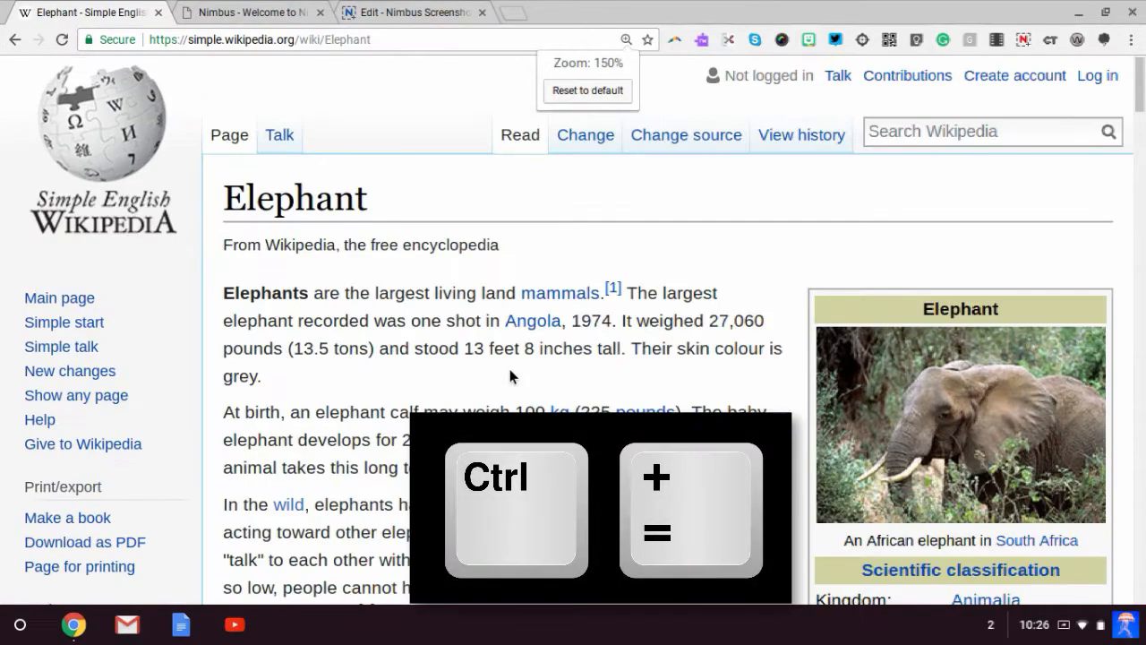
Zoom the Elephant article to 150% with Ctrl+plus
key("ctrl+plus")
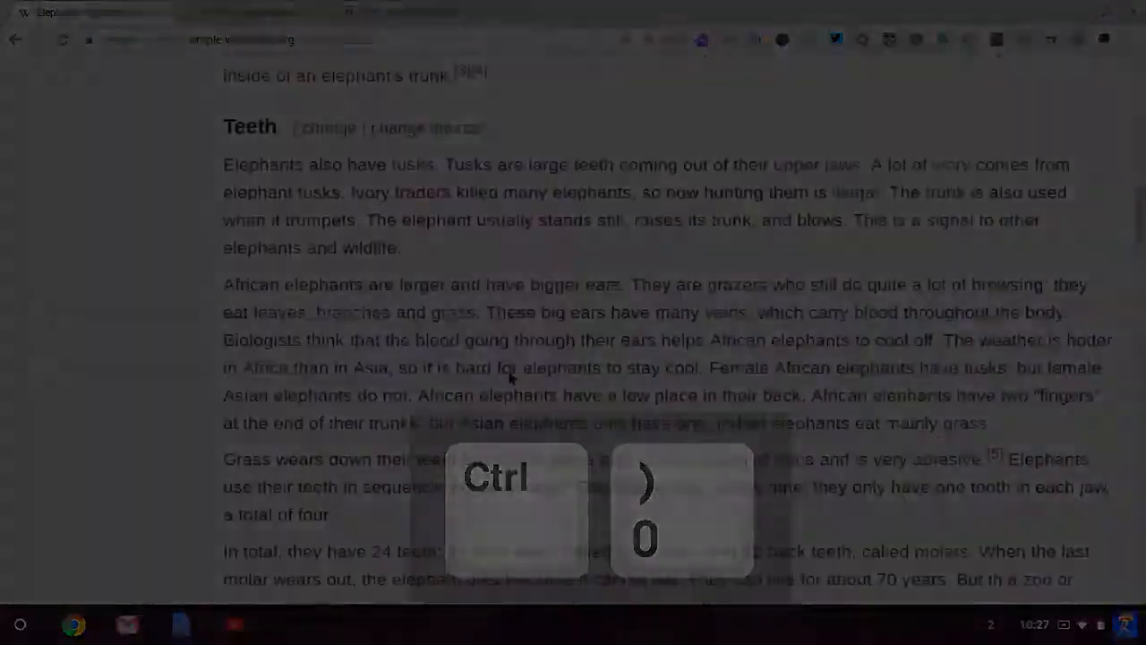
Switch on Enable screen magnifier under Display in Manage accessibility features
left_click(1018, 620)
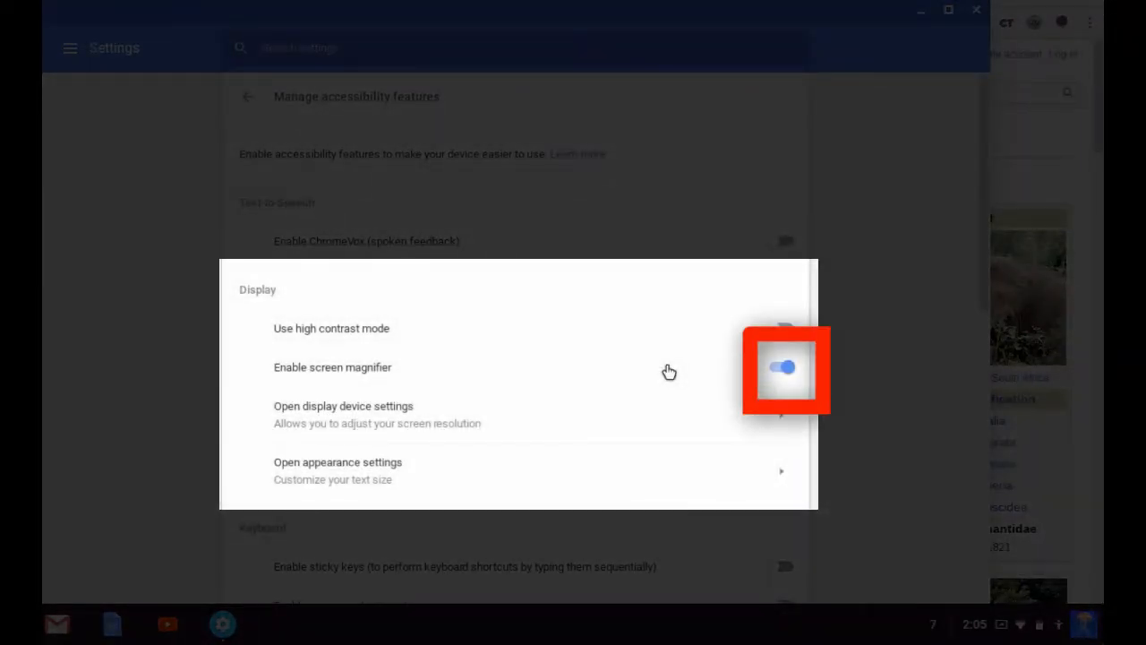
left_click(783, 367)
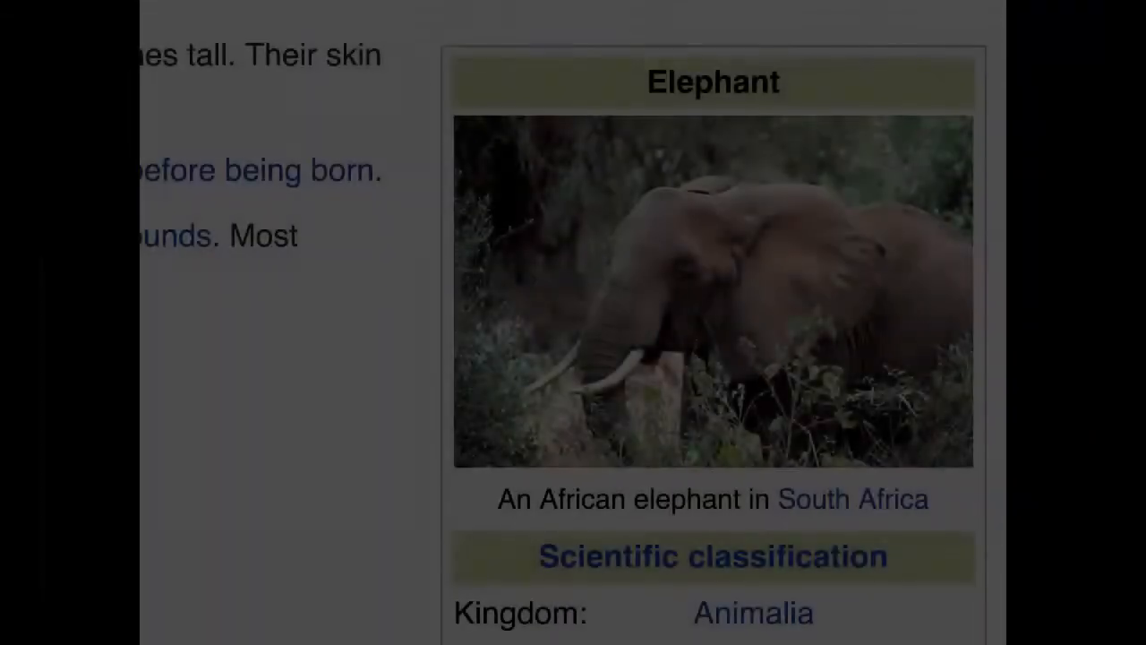